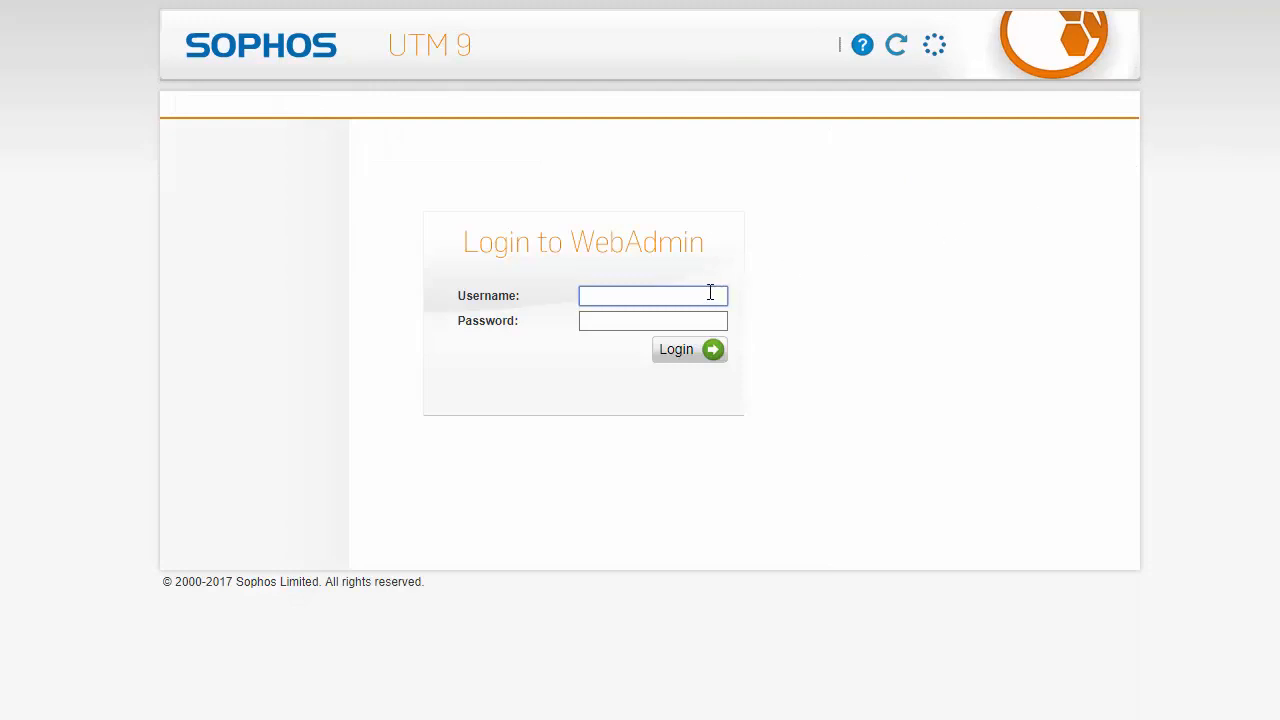
Sign in to WebAdmin with the entered username and password
type("Firewalls")
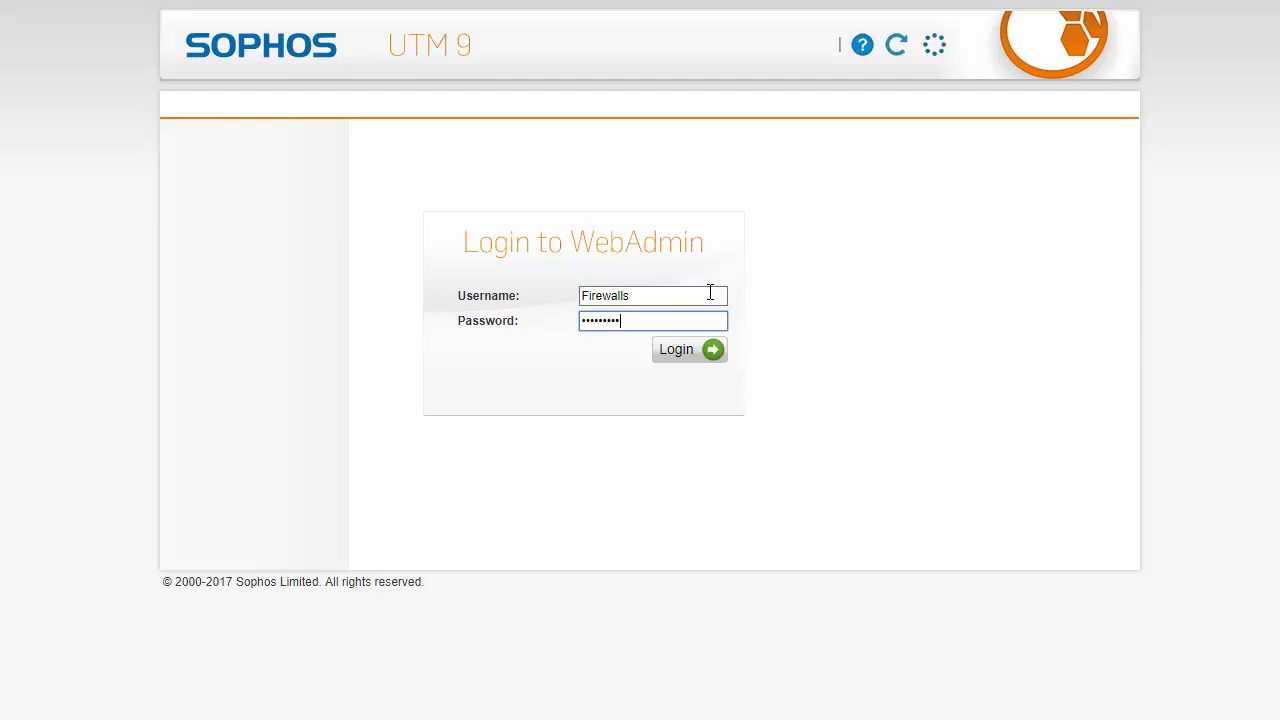
left_click(676, 348)
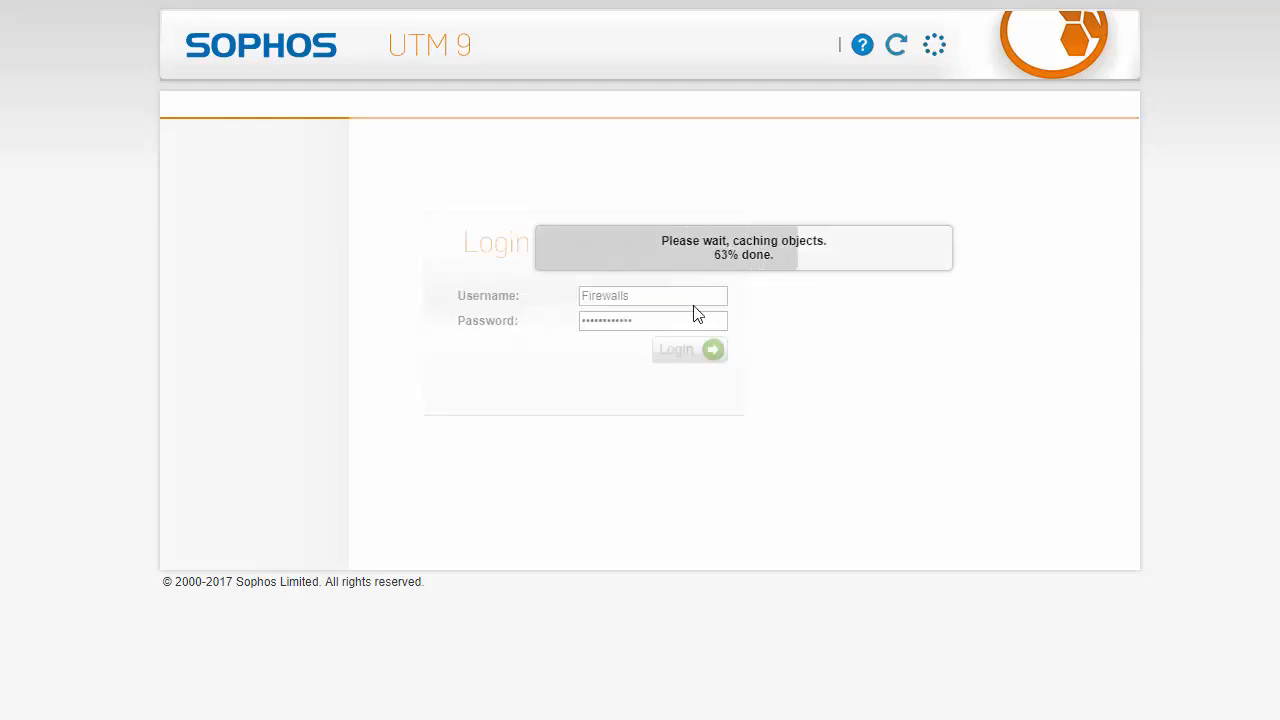
left_click(676, 348)
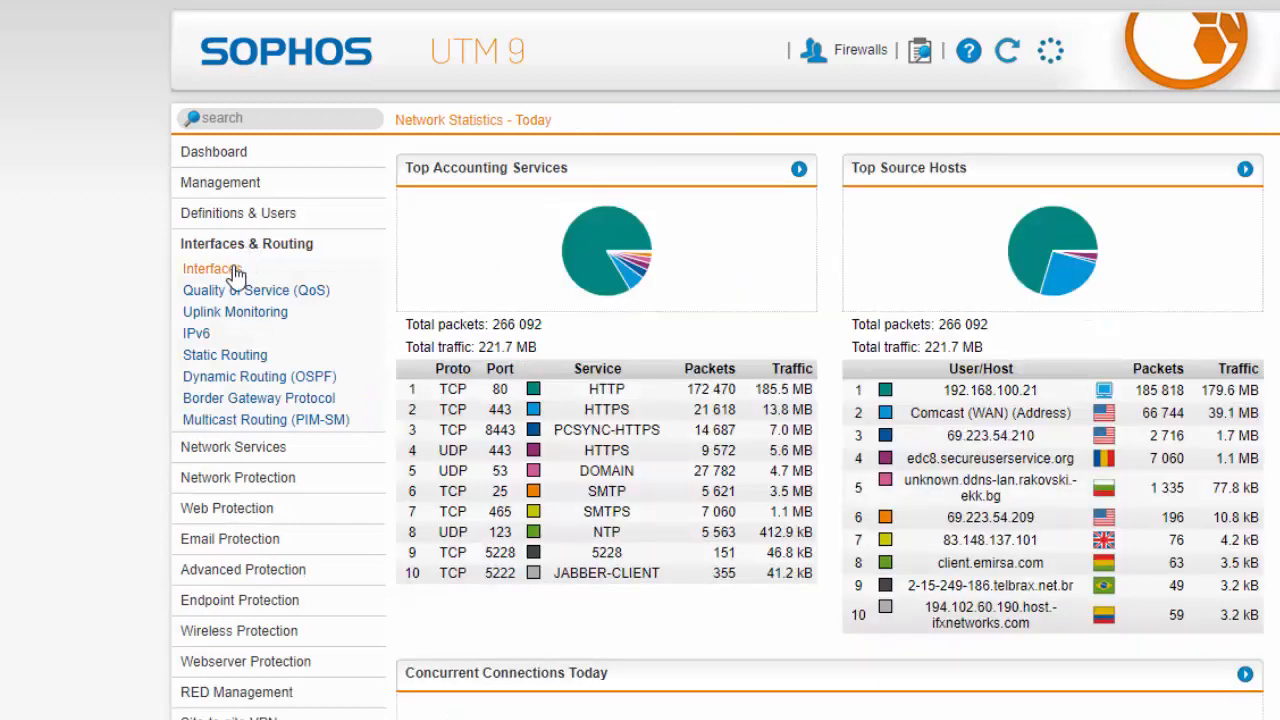
left_click(212, 268)
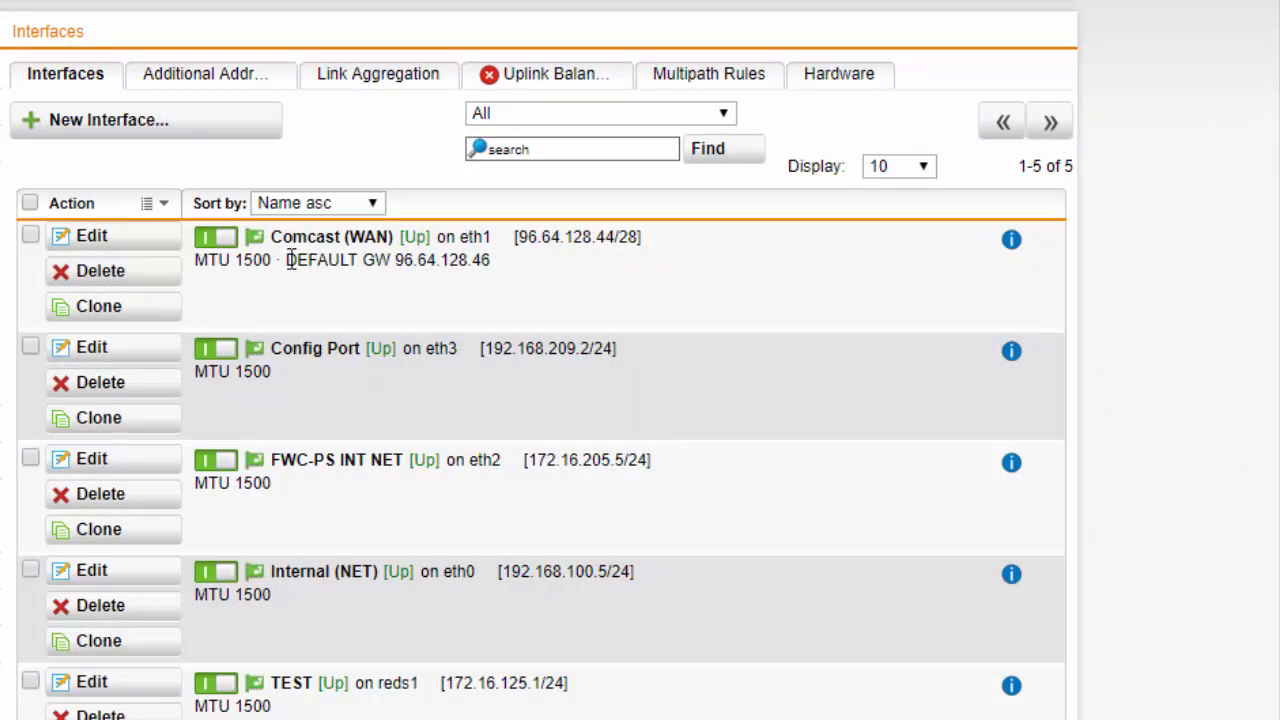
double_click(332, 236)
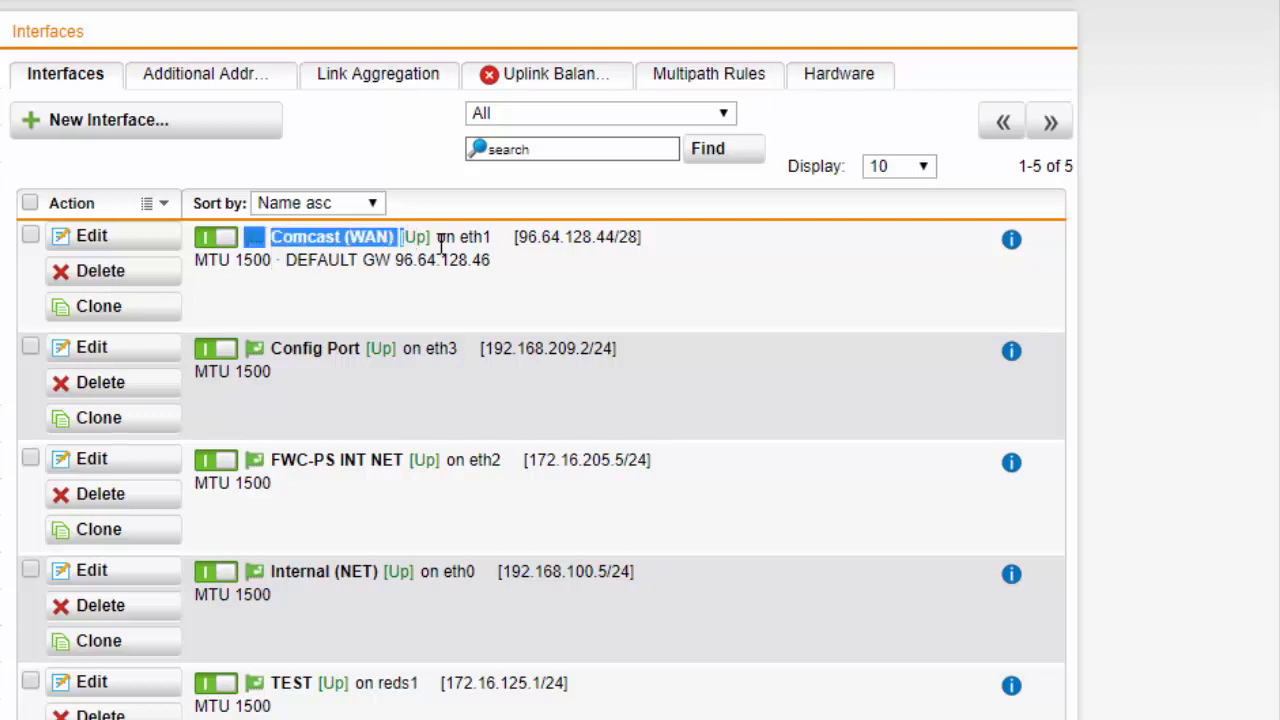
mouse_move(578, 264)
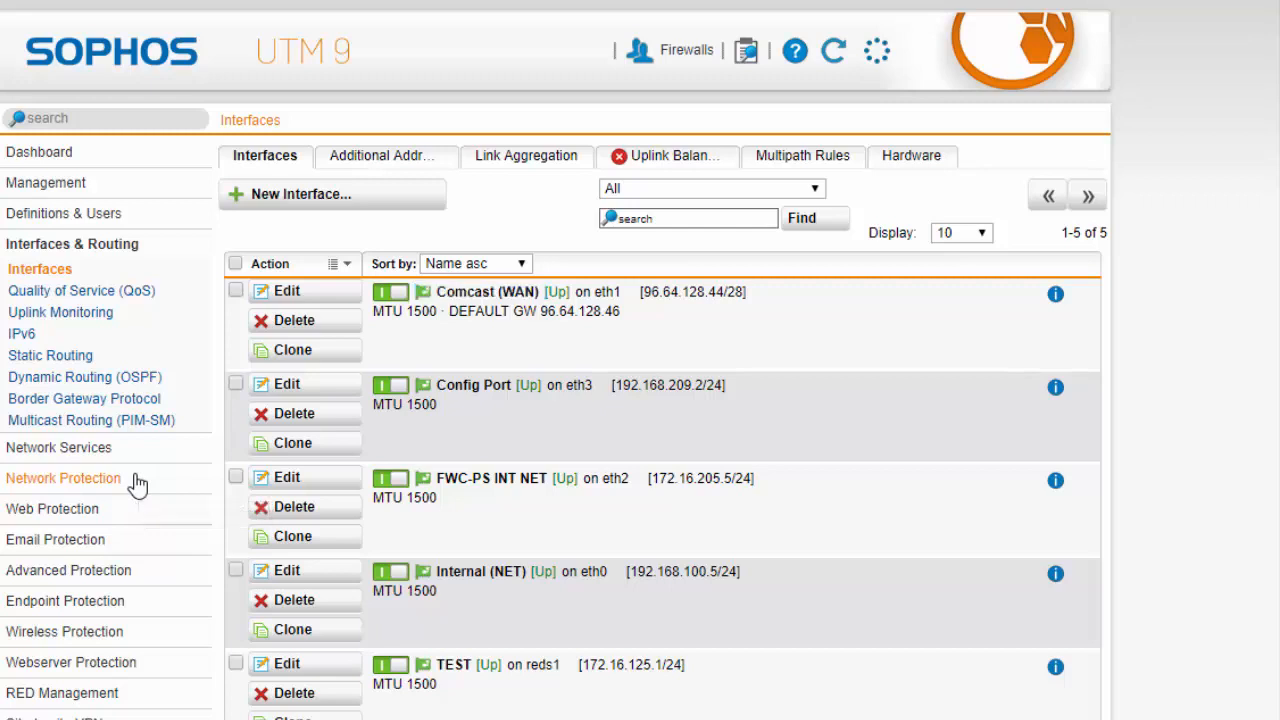
View the NAT rules under Network Protection, including the RDP DNAT to 192.168.100.21
left_click(64, 478)
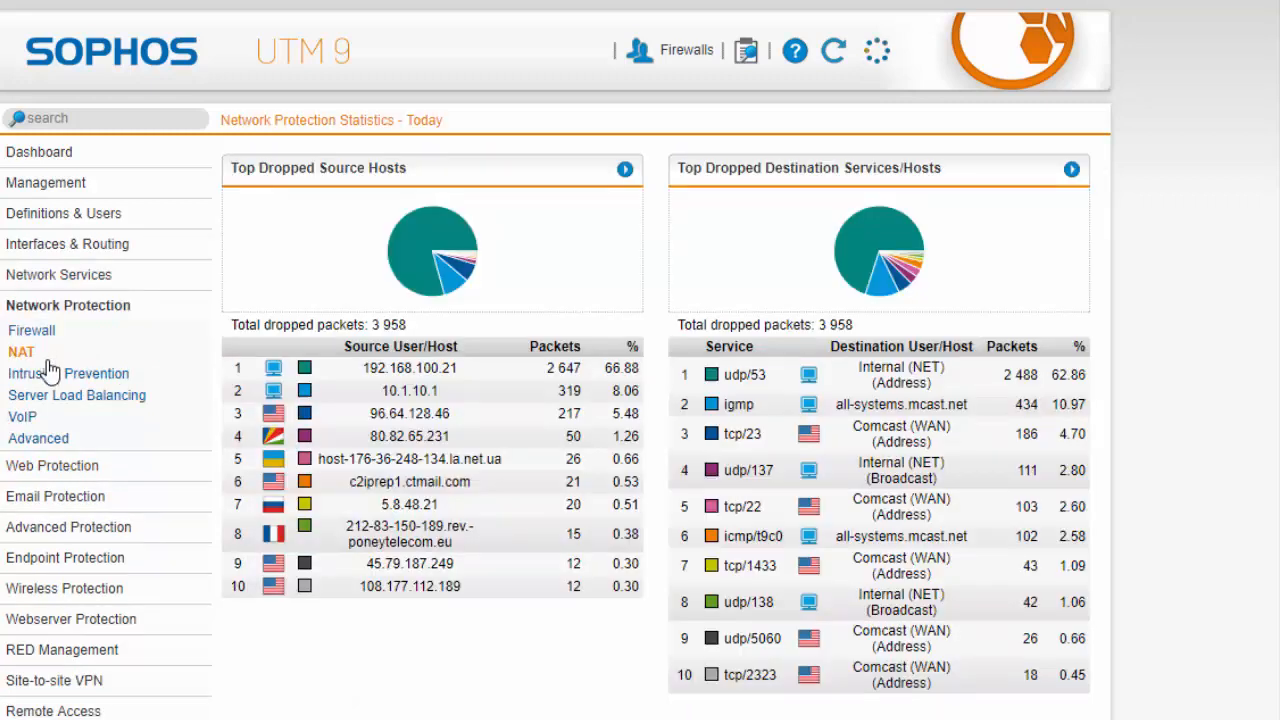
left_click(20, 352)
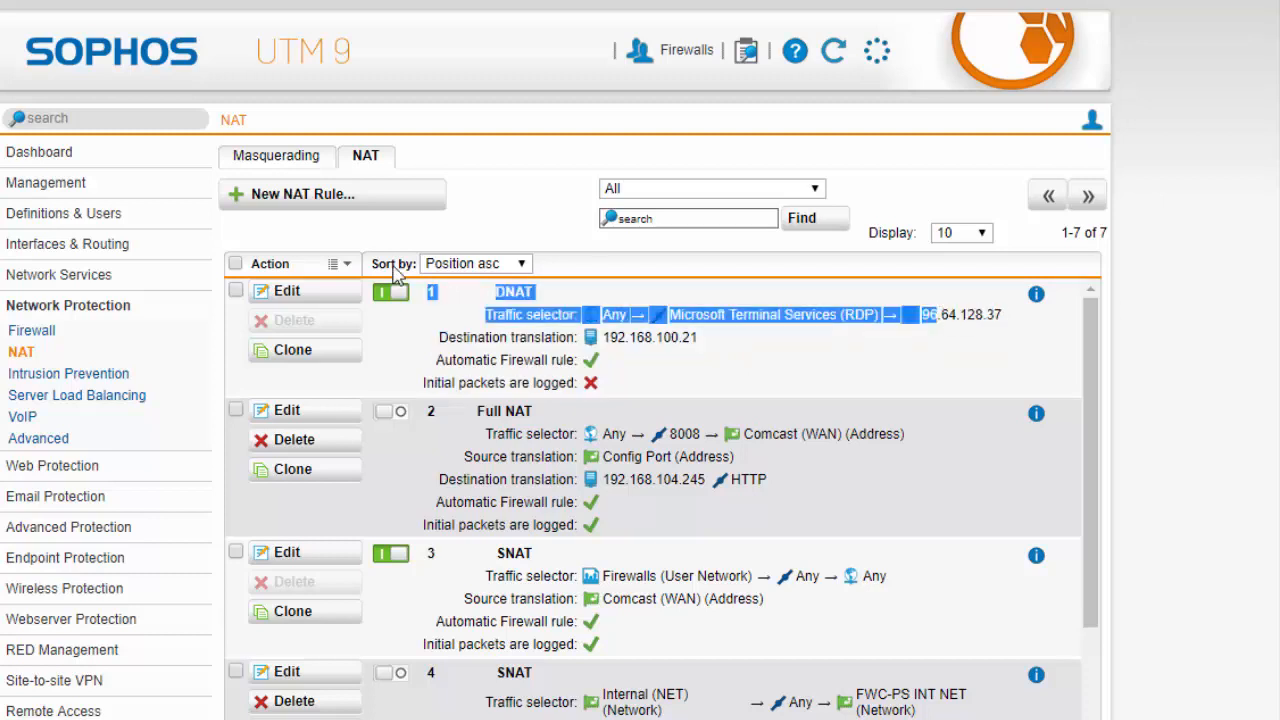
left_click(68, 244)
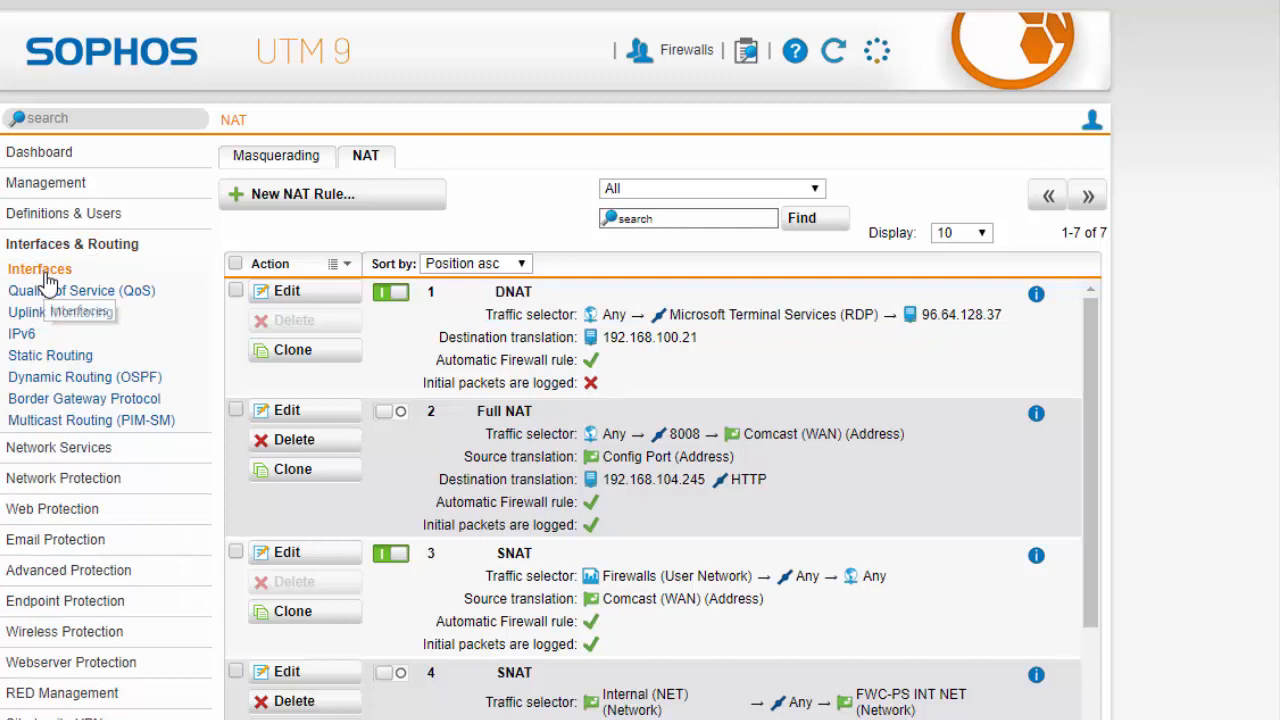
left_click(40, 268)
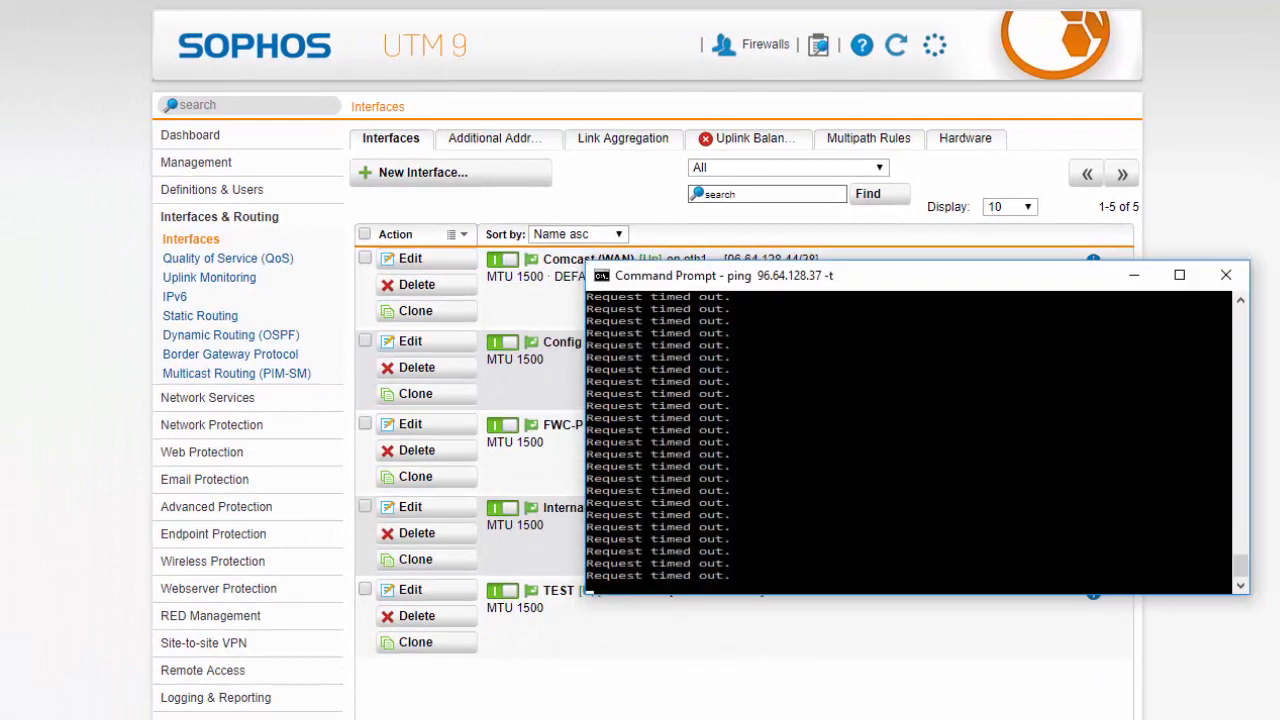
mouse_move(780, 296)
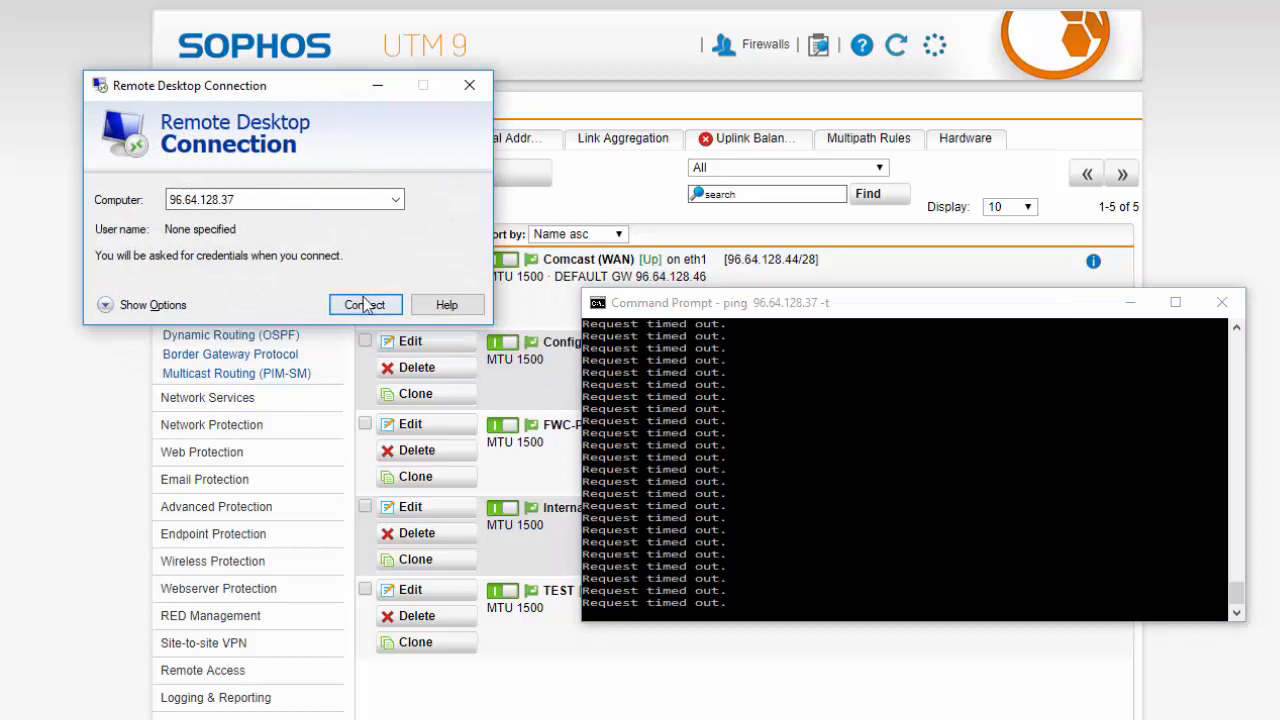
left_click(364, 304)
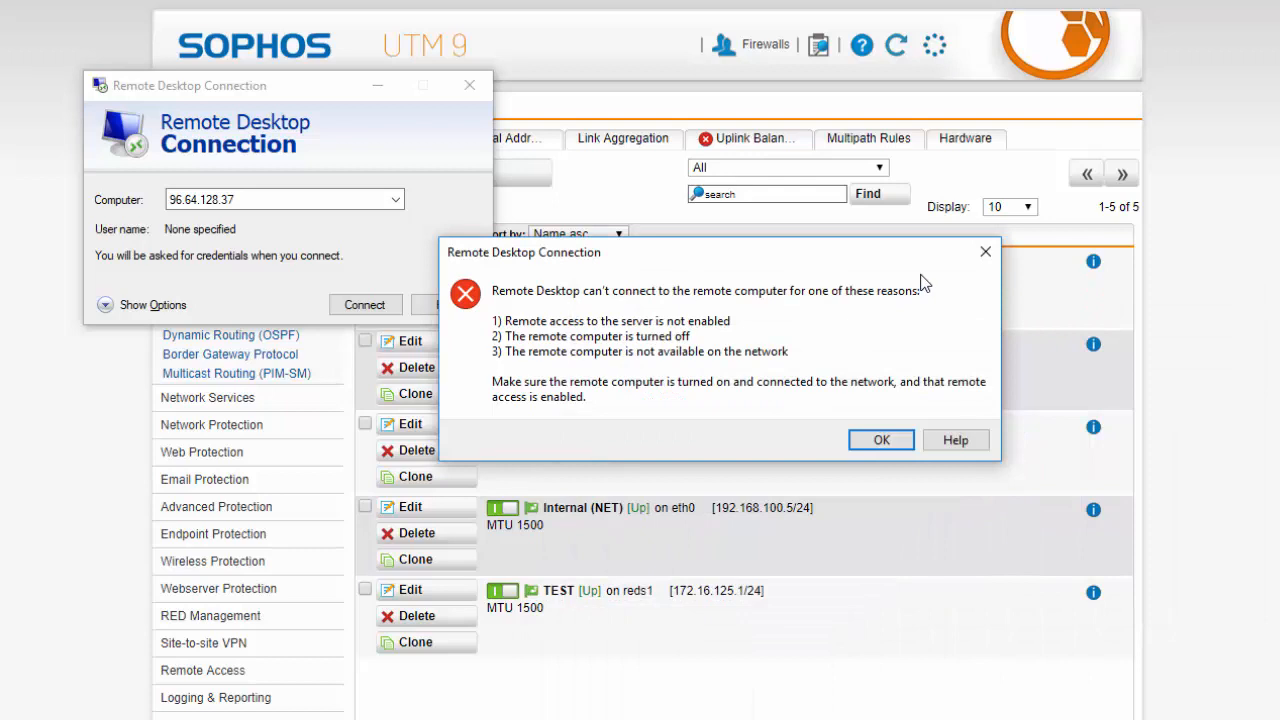
mouse_move(902, 362)
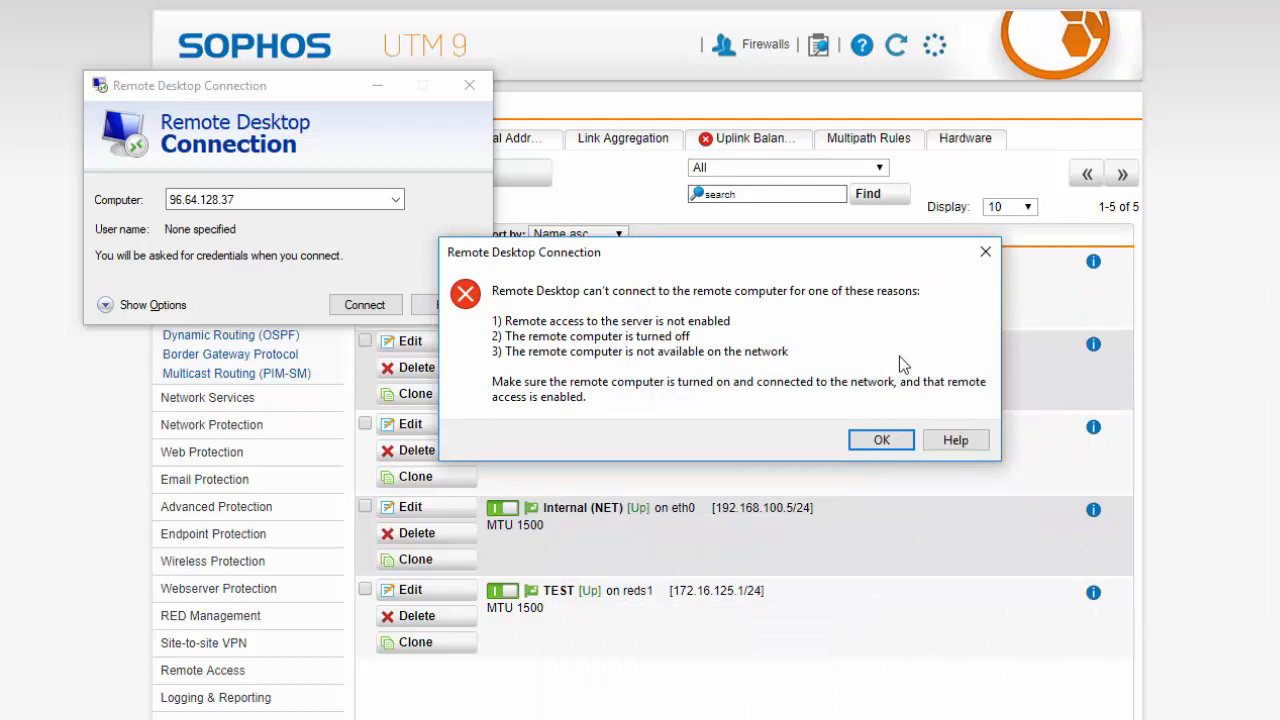
left_click(880, 440)
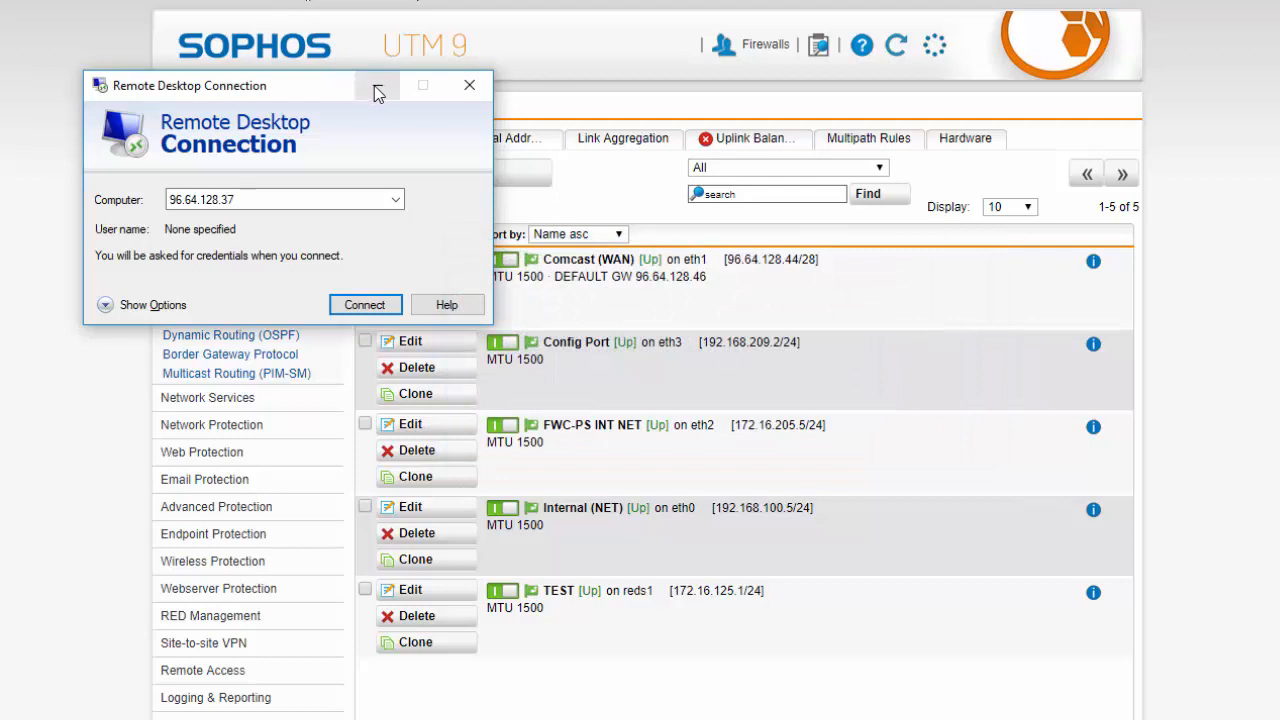
Start a new additional address and enter 96.64.128.37 as its IP
left_click(468, 84)
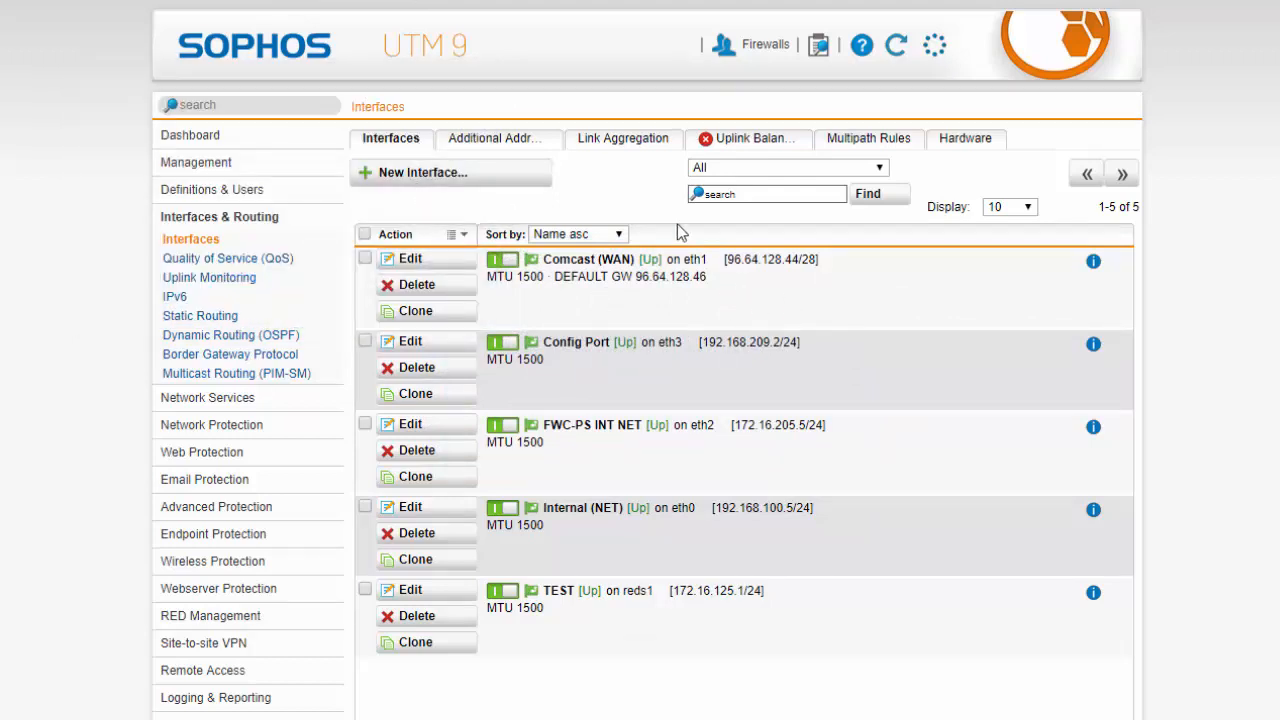
mouse_move(272, 248)
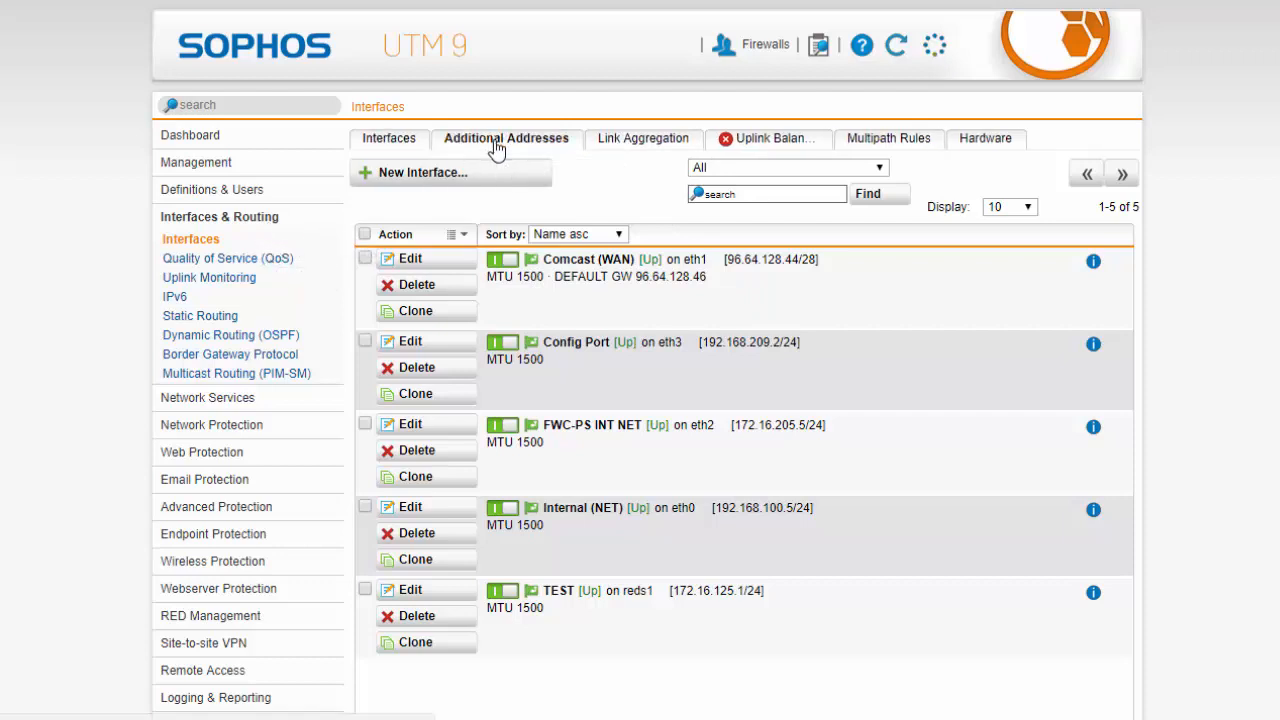
left_click(506, 138)
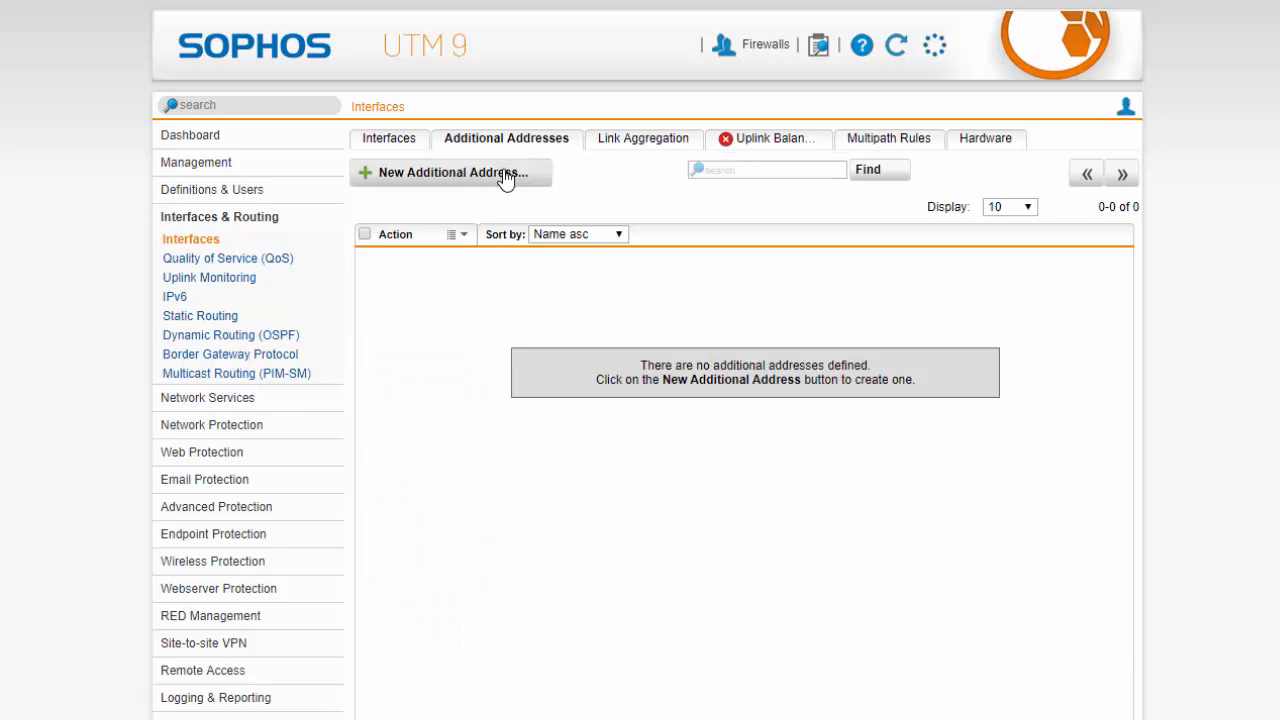
left_click(448, 172)
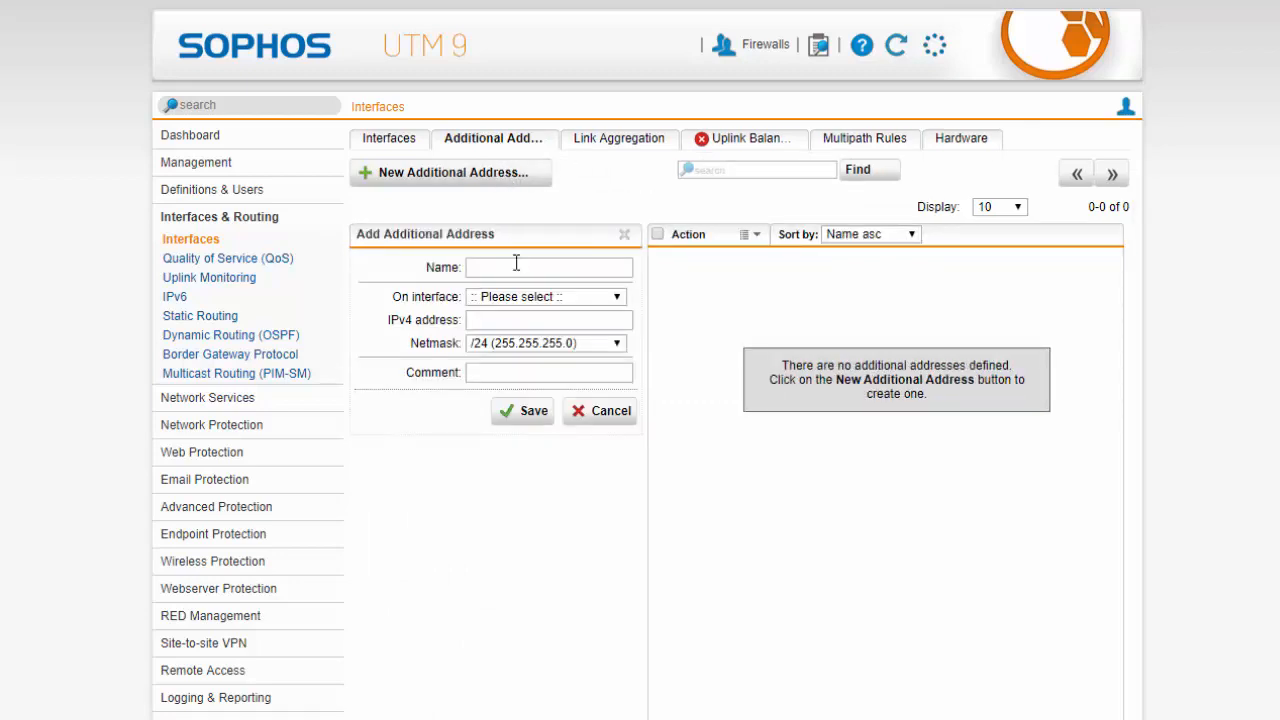
type("96.64.128.37")
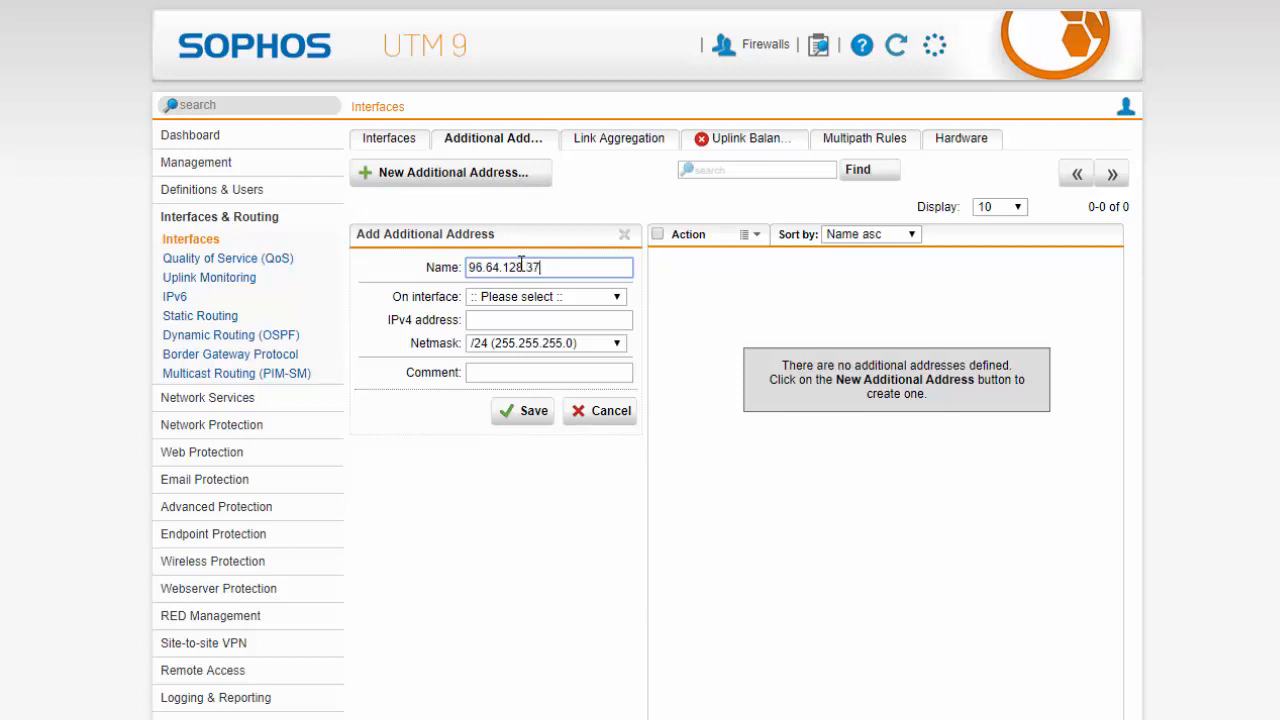
Assign the address to Comcast (WAN) with a /28 netmask and save it
left_click(544, 296)
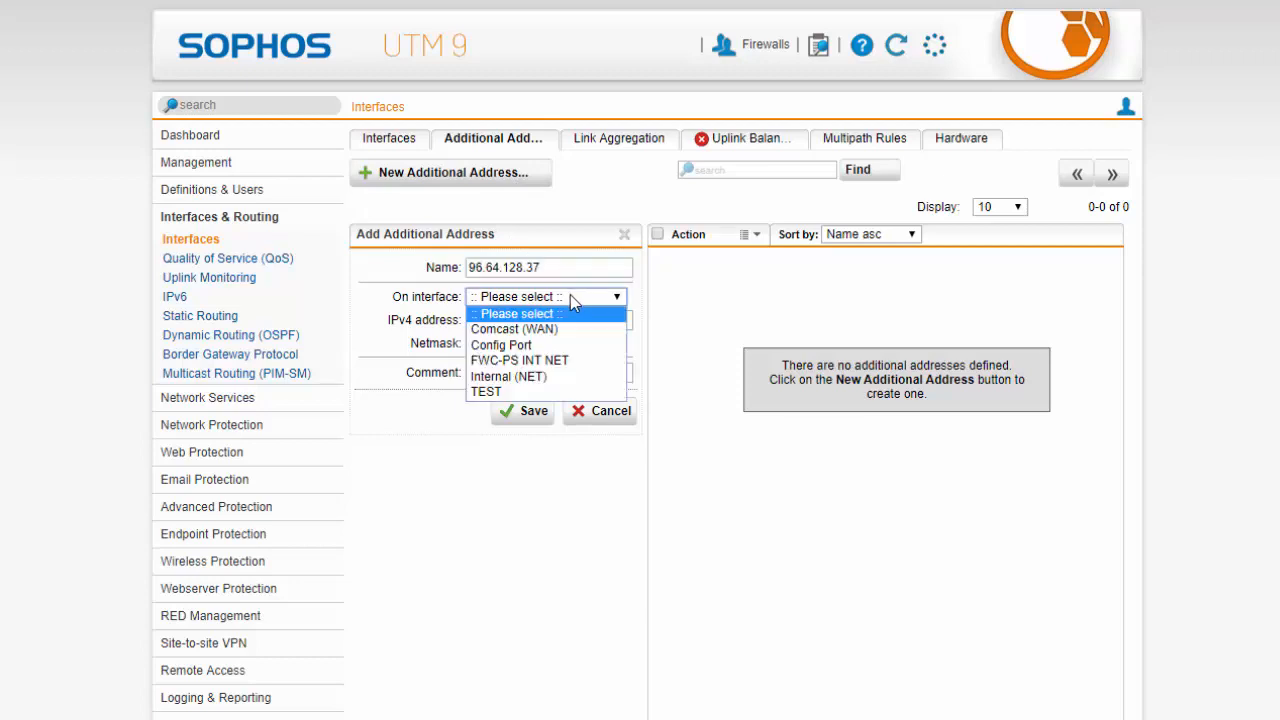
left_click(512, 328)
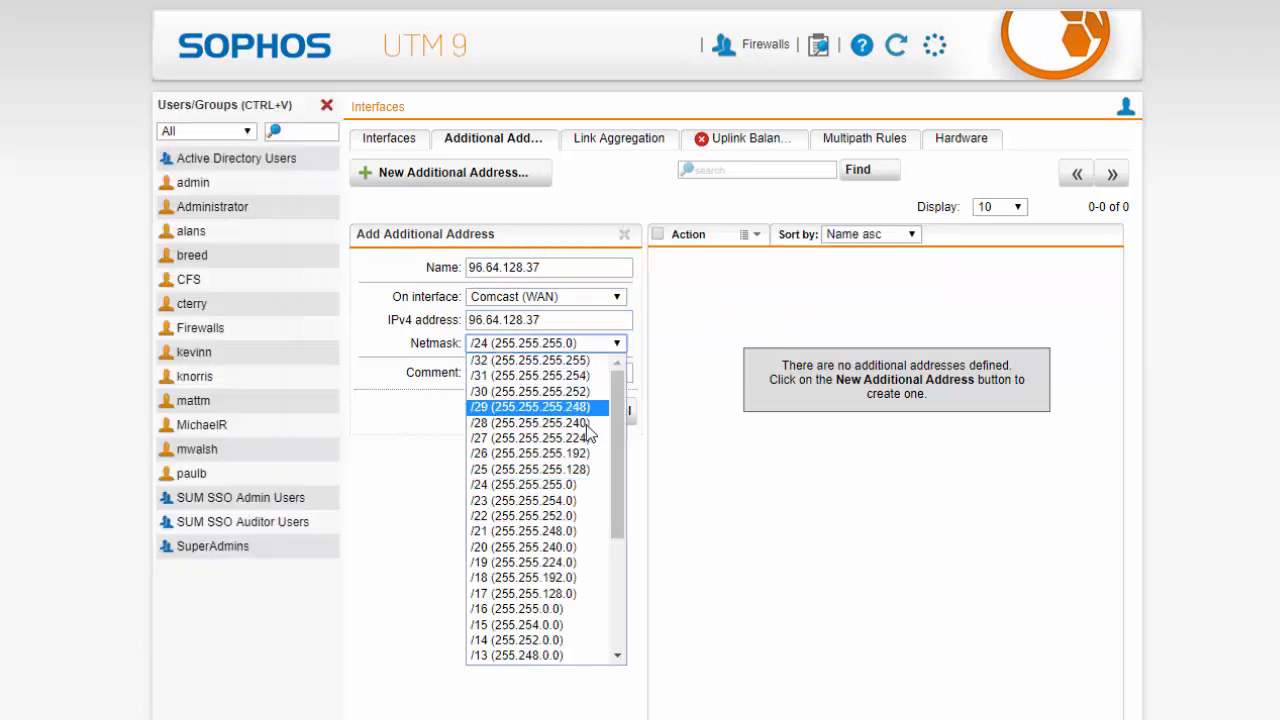
left_click(528, 422)
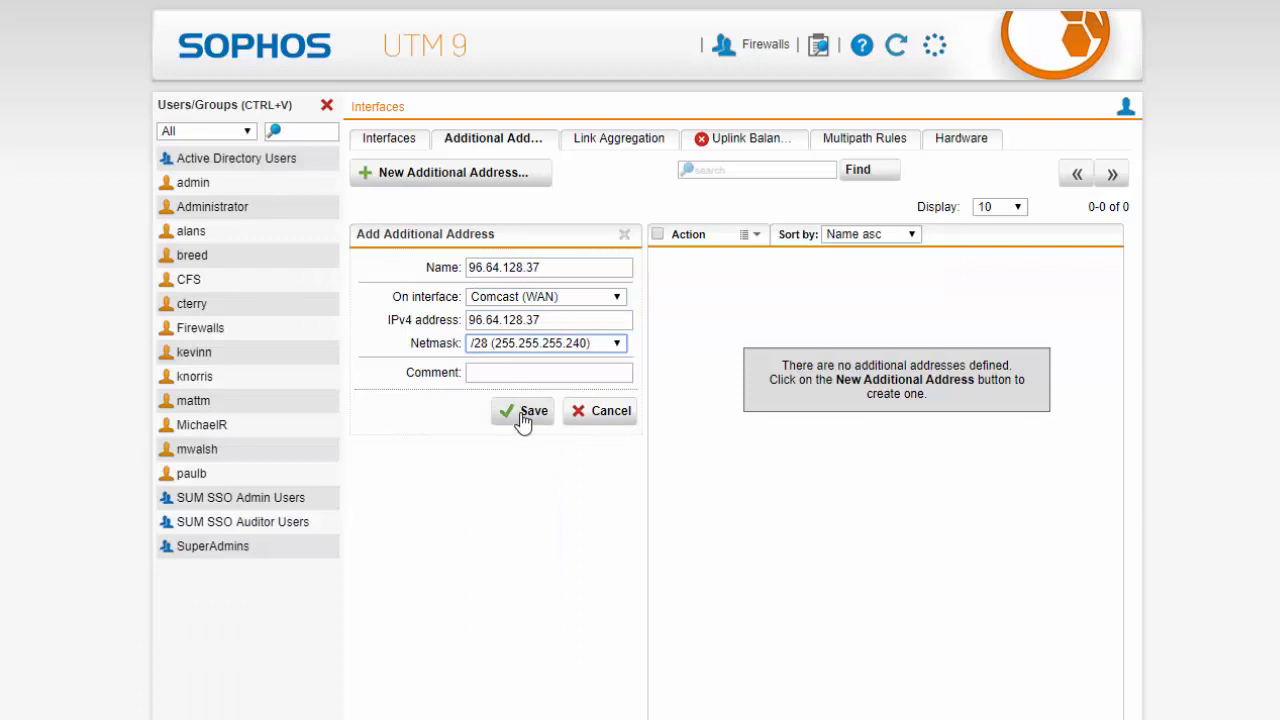
left_click(522, 412)
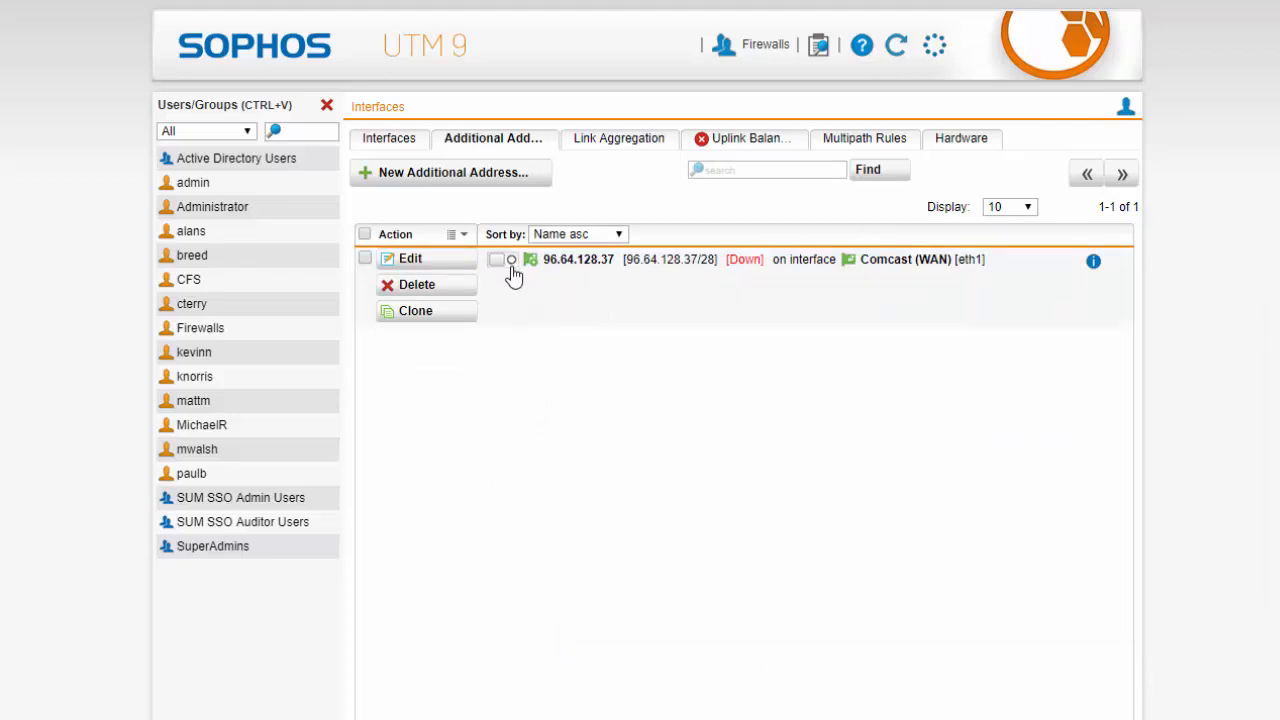
Enable the 96.64.128.37 address and retry the Remote Desktop connection, which now asks for credentials
left_click(500, 260)
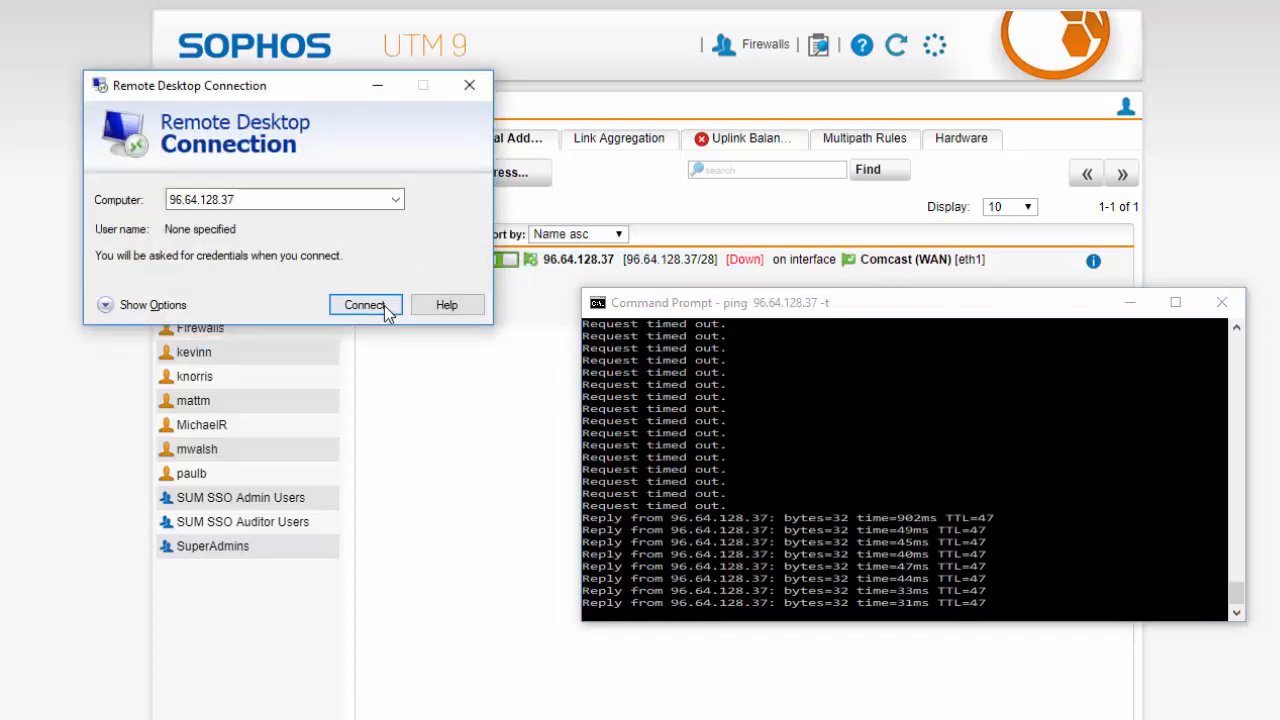
left_click(364, 304)
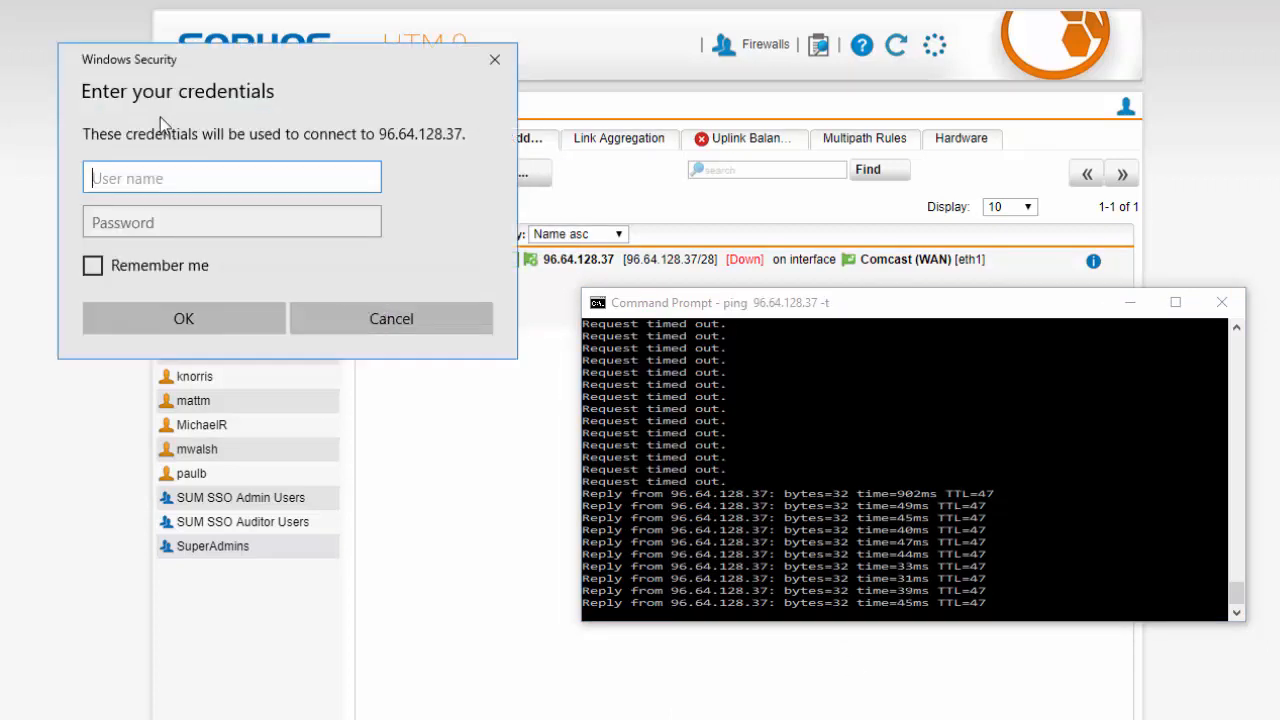